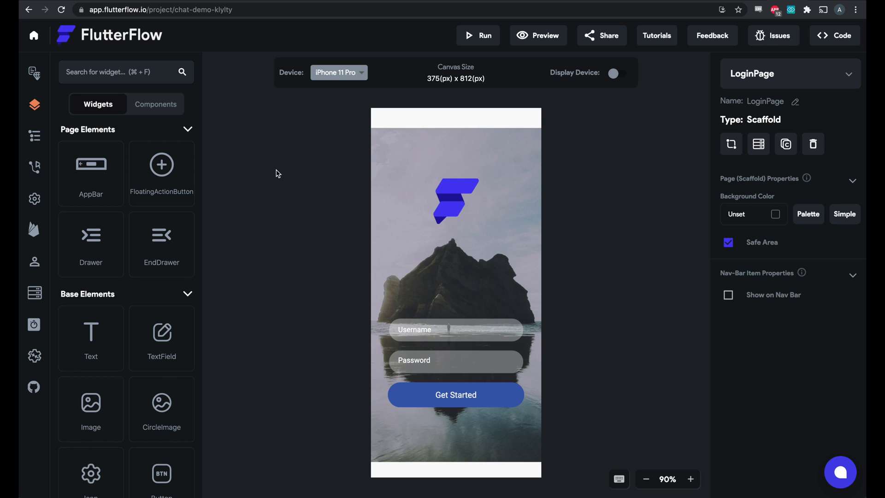
{"action": "mouse_move", "coordinate": [33, 260]}
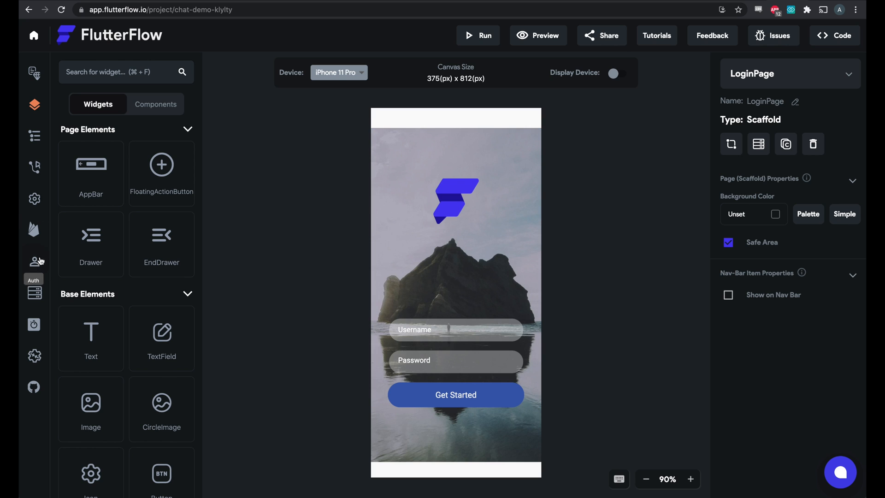
{"action": "mouse_move", "coordinate": [33, 231]}
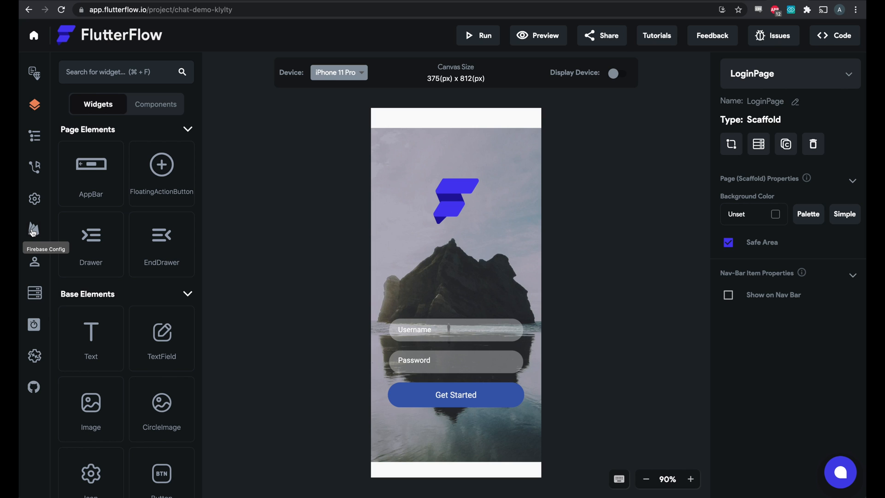
Go to the Firebase Config page of the chat-demo project.
{"action": "left_click", "coordinate": [33, 228]}
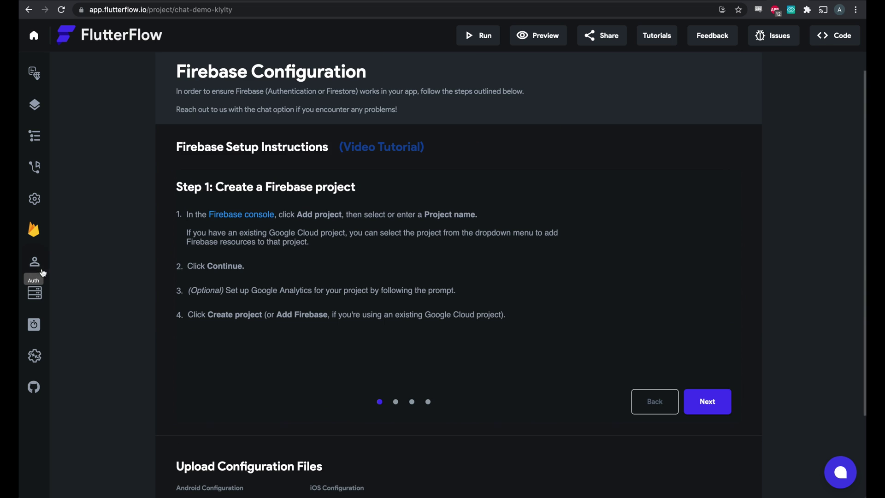
Review Authentication, the Firestore users collection and the Firestore rules settings, then return to the UI Builder.
{"action": "left_click", "coordinate": [33, 260]}
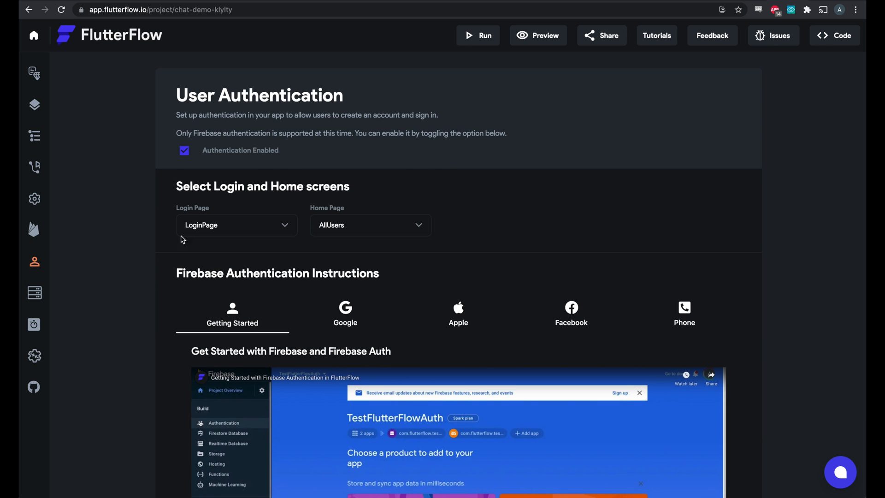
{"action": "mouse_move", "coordinate": [205, 225]}
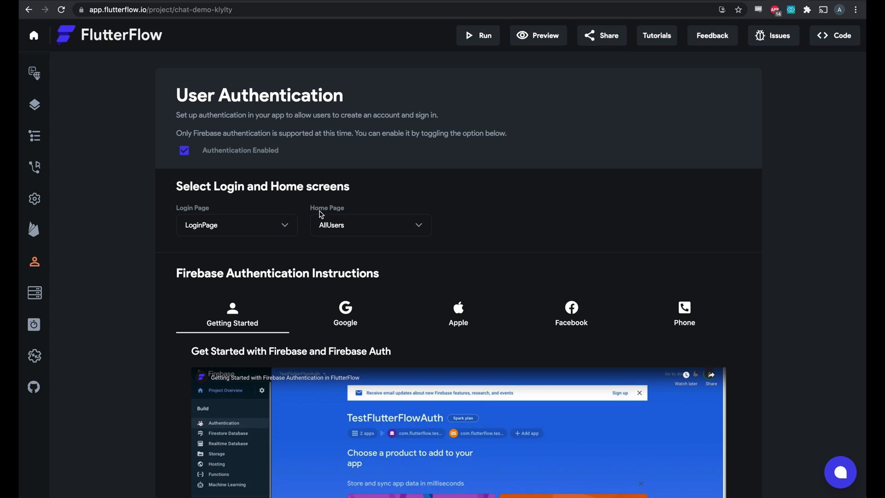
{"action": "left_click", "coordinate": [34, 293]}
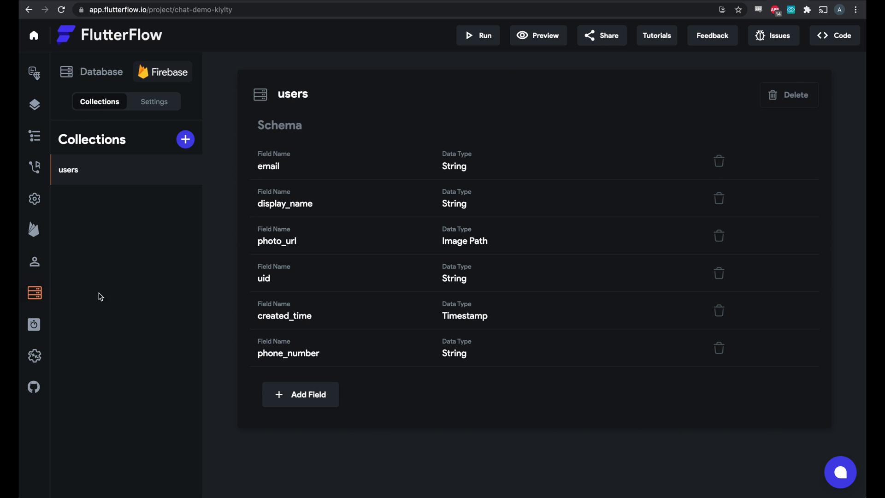
{"action": "mouse_move", "coordinate": [144, 111]}
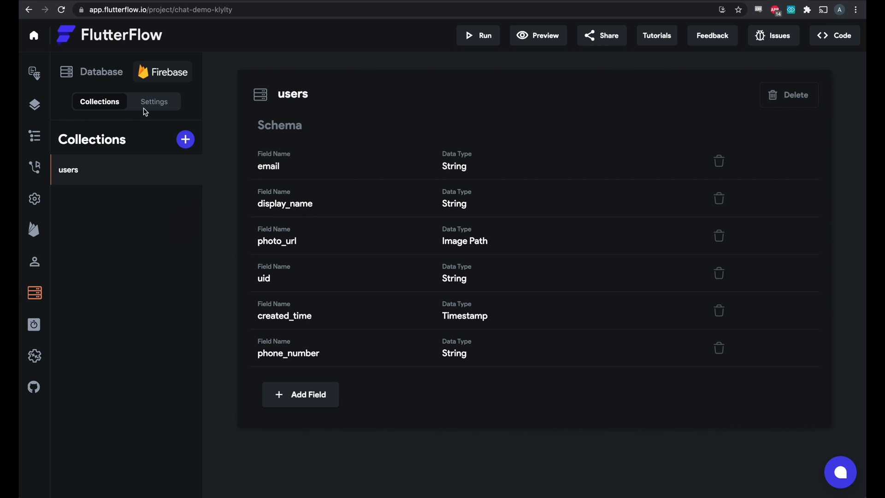
{"action": "left_click", "coordinate": [153, 102]}
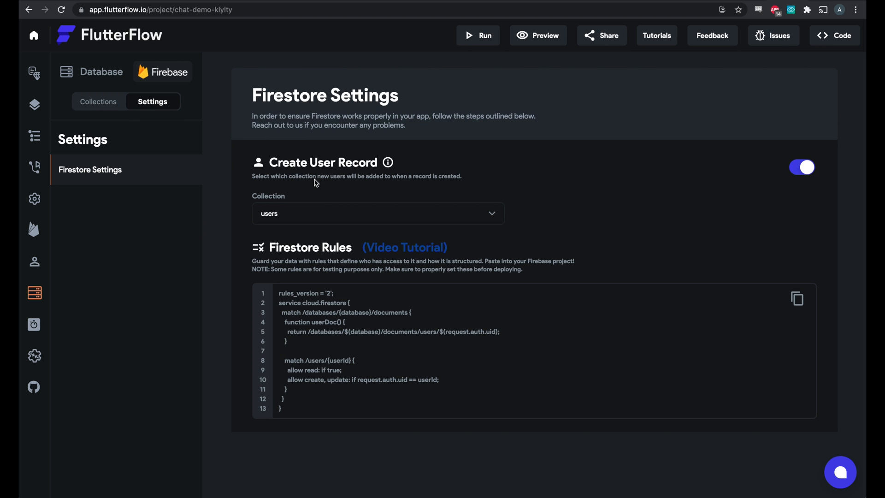
{"action": "mouse_move", "coordinate": [38, 121]}
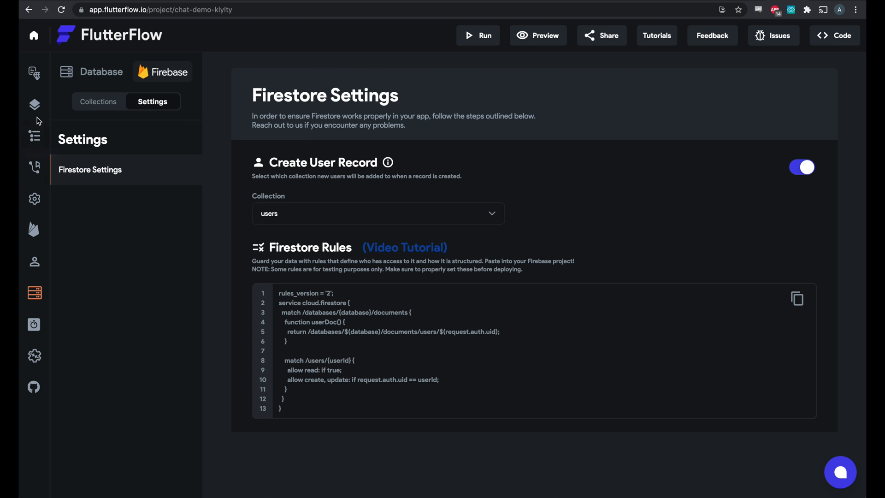
{"action": "left_click", "coordinate": [33, 104]}
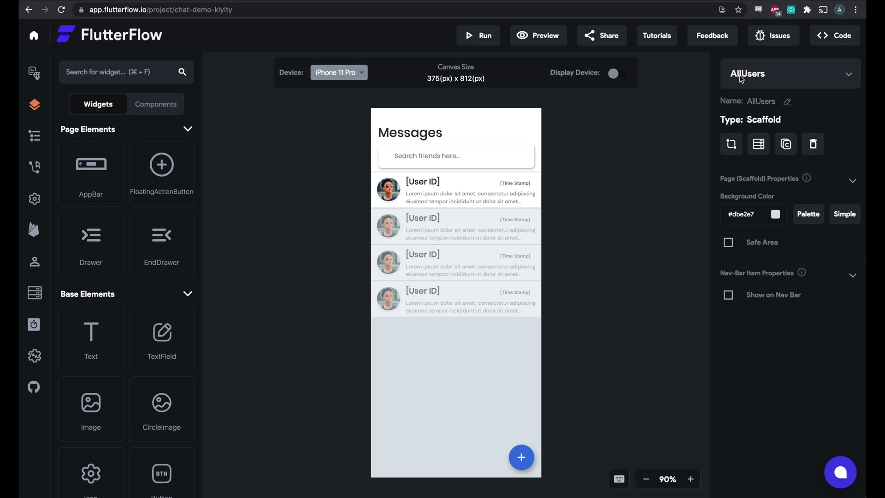
Create a page named ChatPage from the Chat Page template, confirming the added chat collections.
{"action": "left_click", "coordinate": [789, 74]}
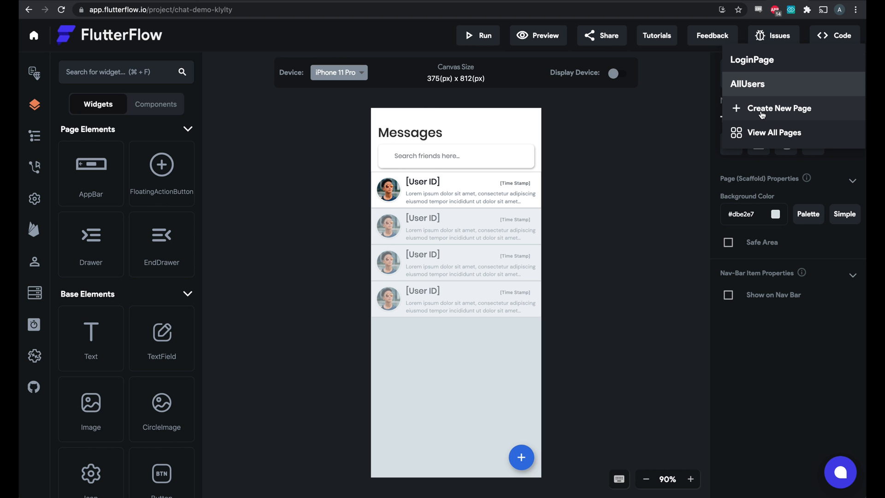
{"action": "left_click", "coordinate": [780, 108]}
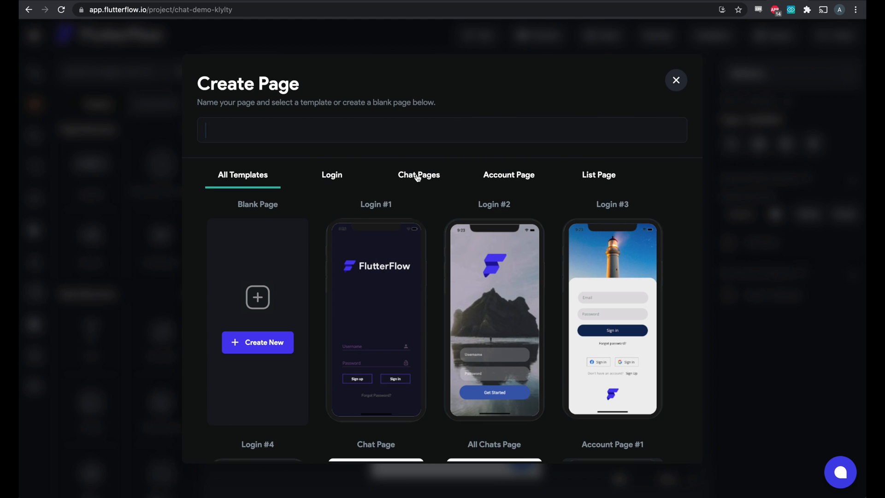
{"action": "left_click", "coordinate": [419, 175]}
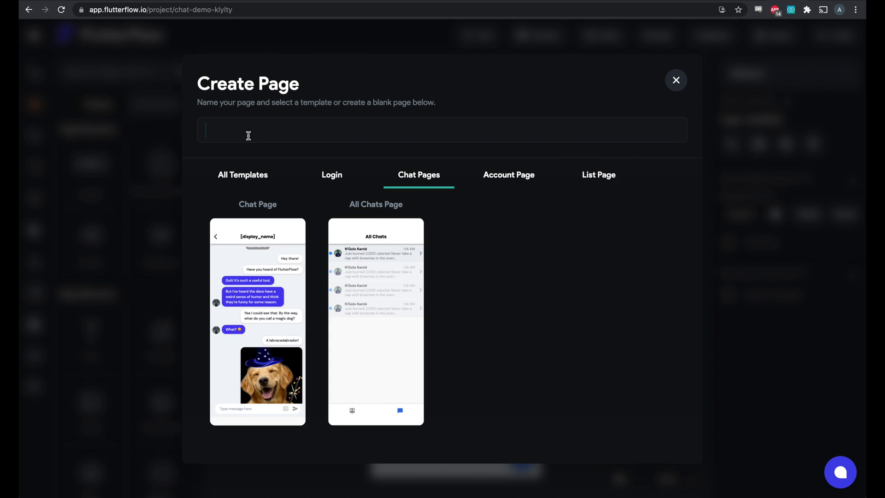
{"action": "type", "text": "ChatPage"}
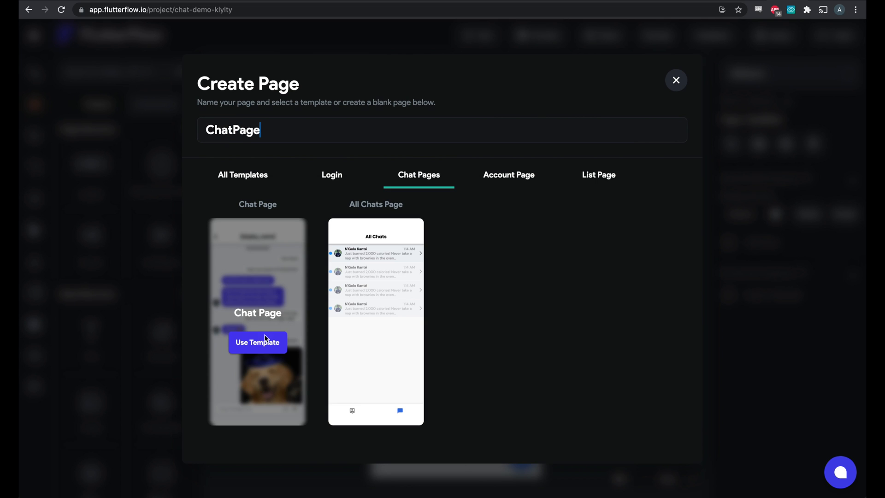
{"action": "left_click", "coordinate": [258, 343]}
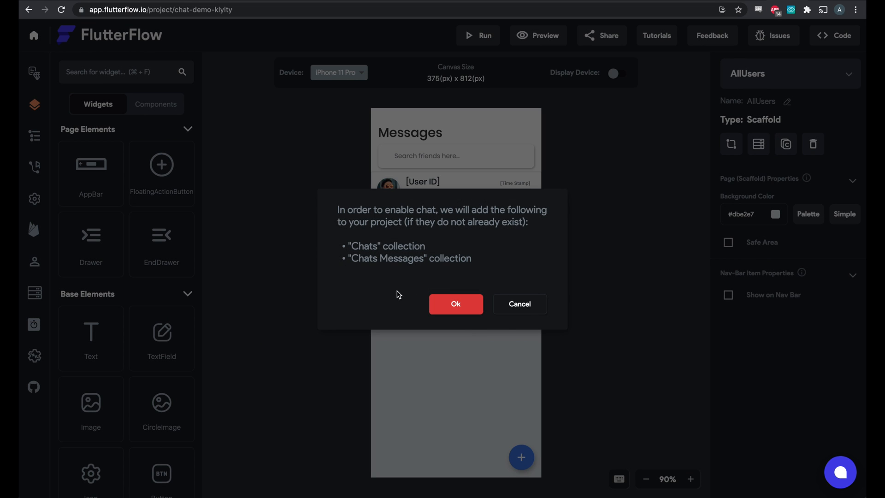
{"action": "mouse_move", "coordinate": [356, 251]}
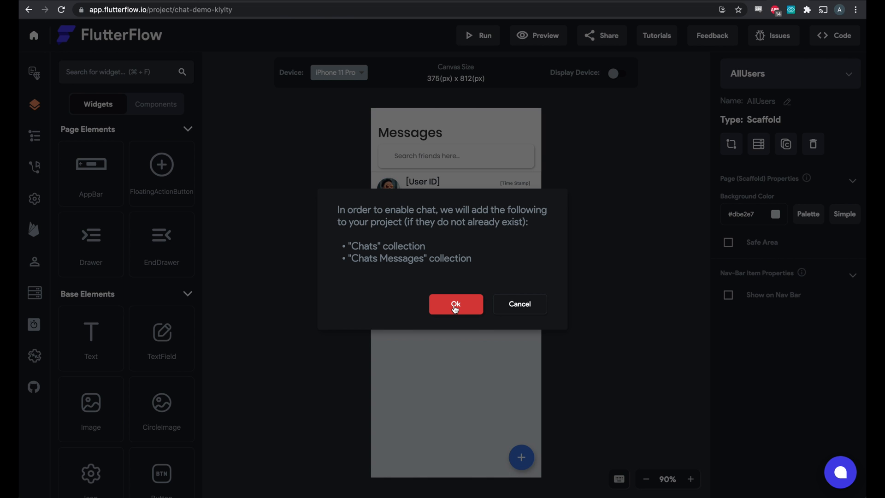
{"action": "left_click", "coordinate": [455, 304]}
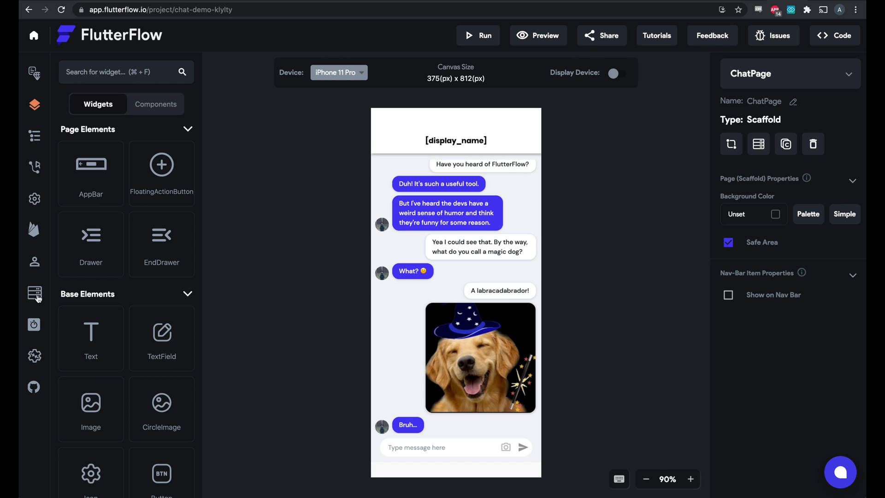
{"action": "left_click", "coordinate": [34, 295]}
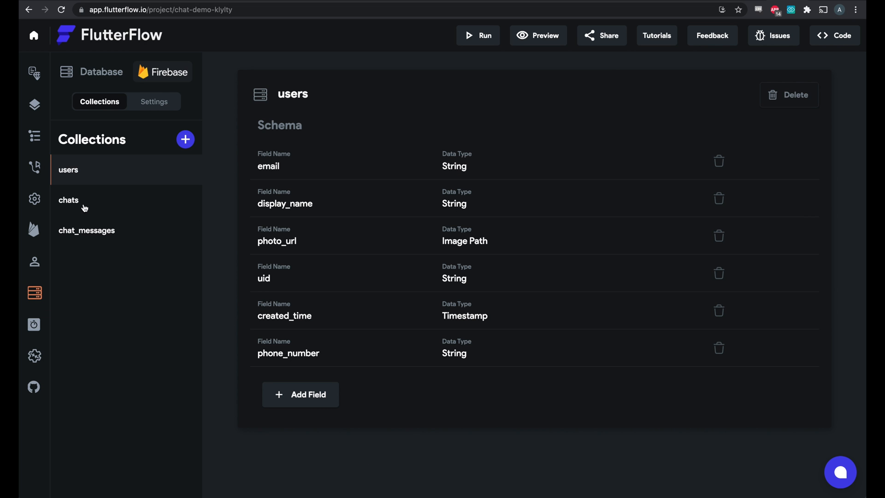
{"action": "left_click", "coordinate": [68, 200]}
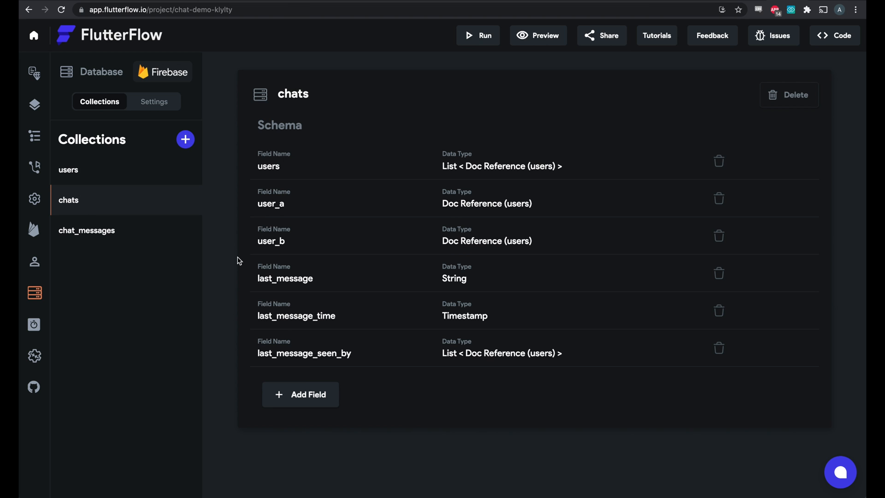
{"action": "left_click", "coordinate": [87, 231]}
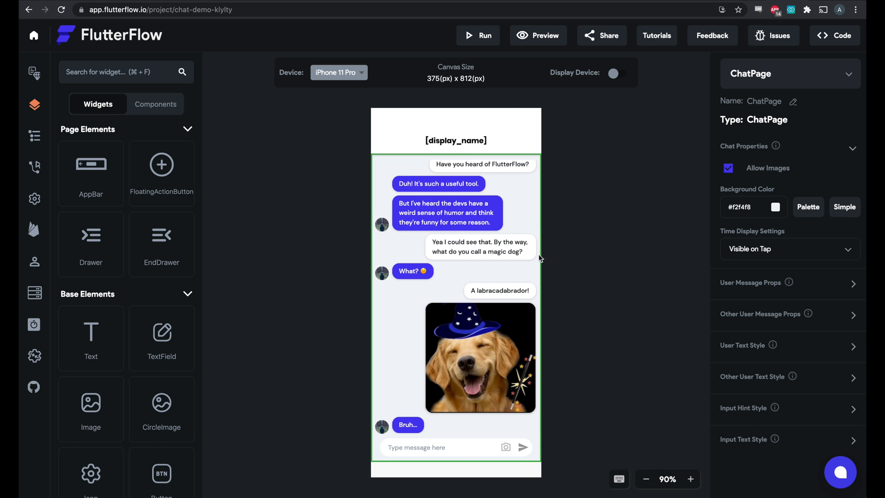
Set the user's message bubble colour to #c99292 and select the ChatPage scaffold.
{"action": "left_click", "coordinate": [456, 131]}
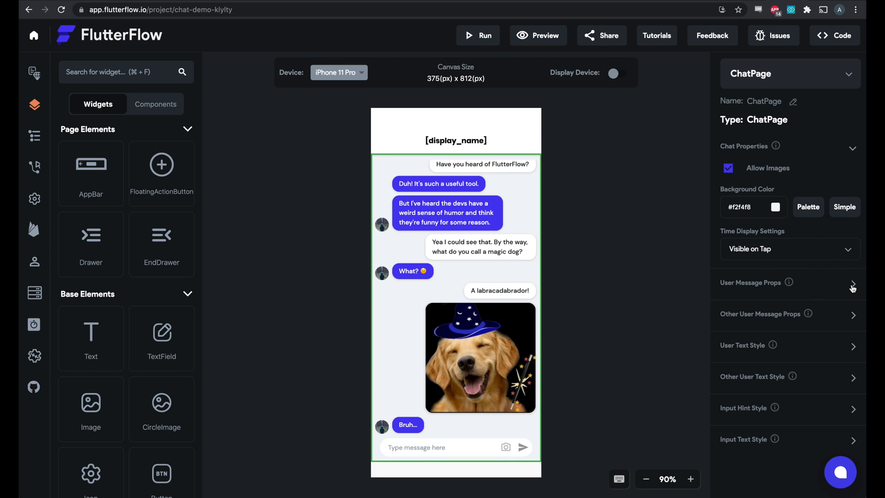
{"action": "left_click", "coordinate": [852, 284]}
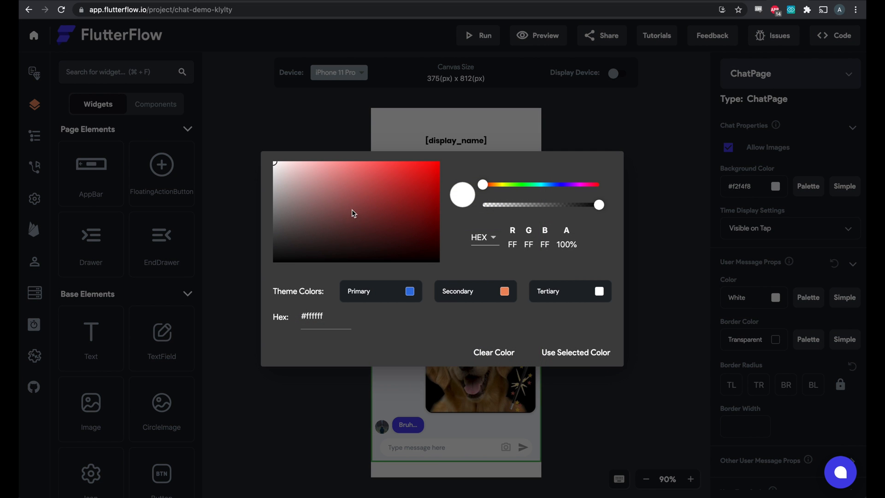
{"action": "left_click", "coordinate": [576, 352]}
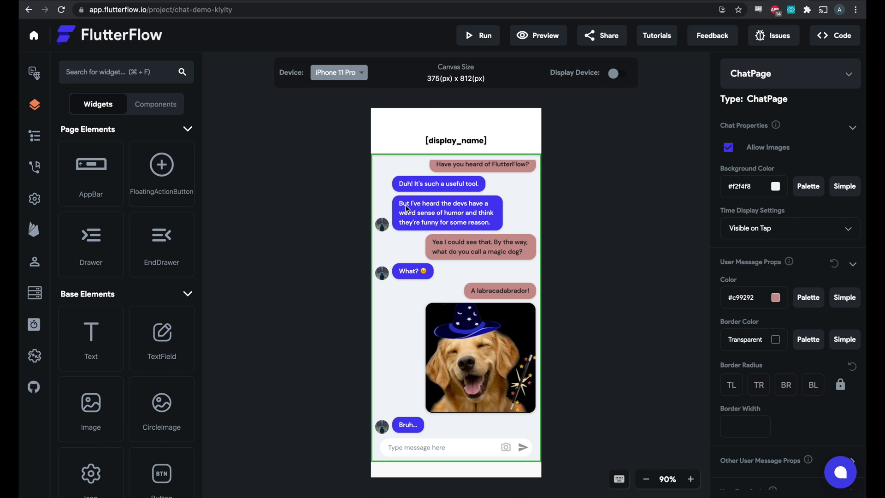
{"action": "left_click", "coordinate": [456, 131]}
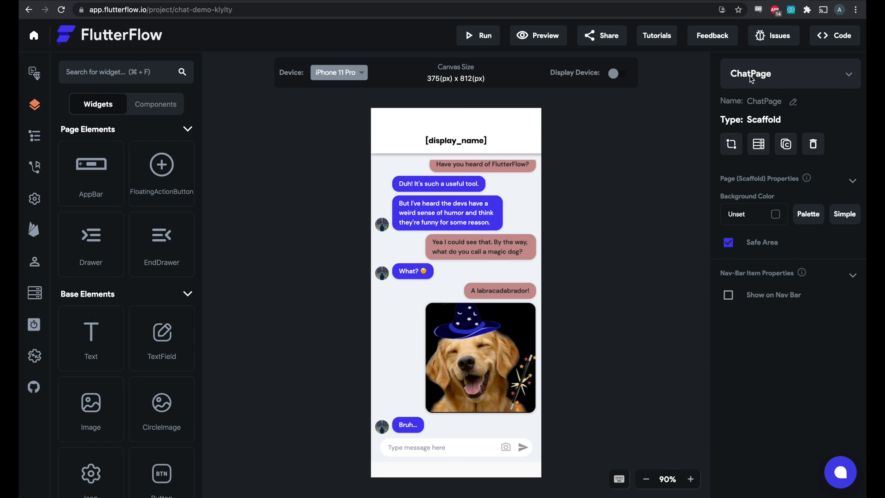
Start a new page named AllChats for the All Chats template.
{"action": "left_click", "coordinate": [791, 74]}
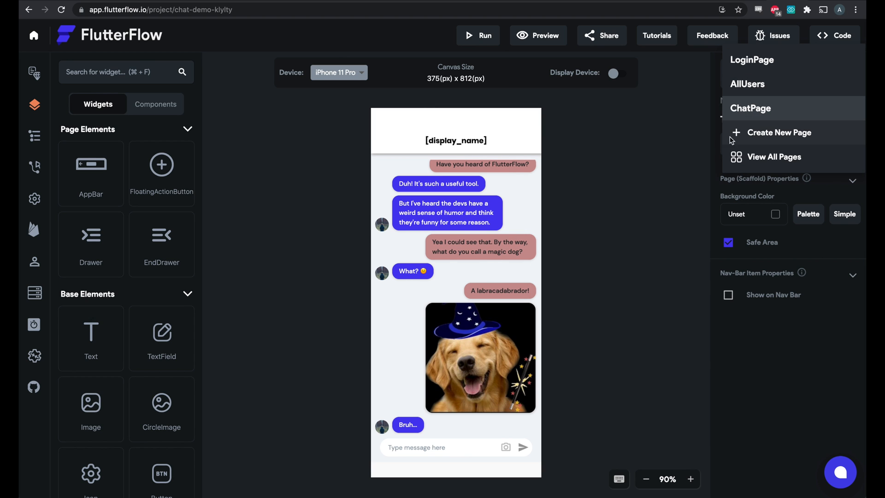
{"action": "left_click", "coordinate": [779, 132]}
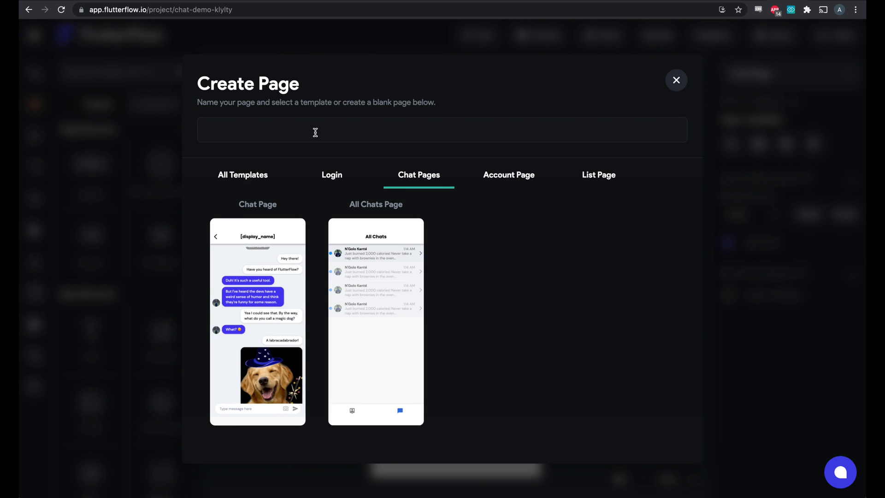
{"action": "type", "text": "AllChats"}
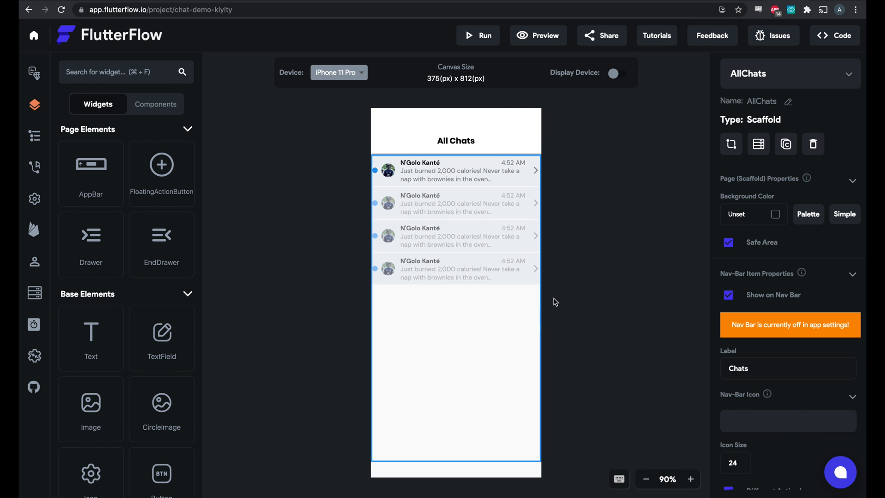
{"action": "left_click", "coordinate": [460, 172]}
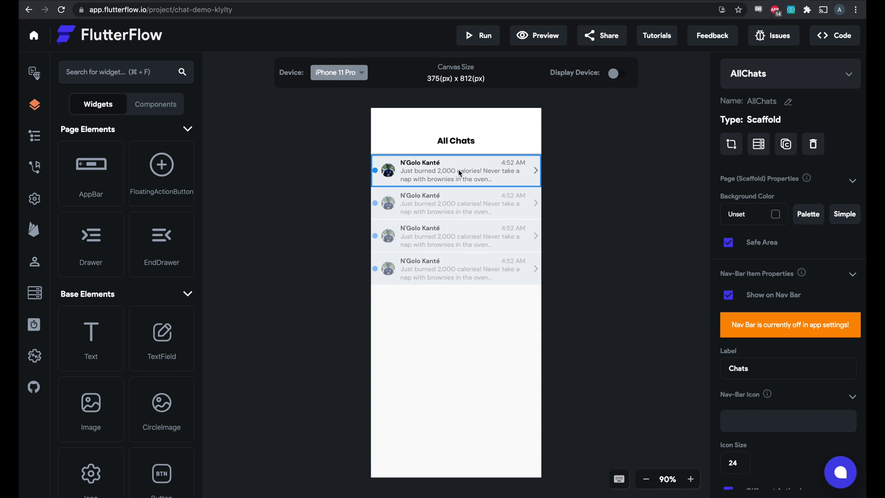
{"action": "left_click", "coordinate": [459, 172]}
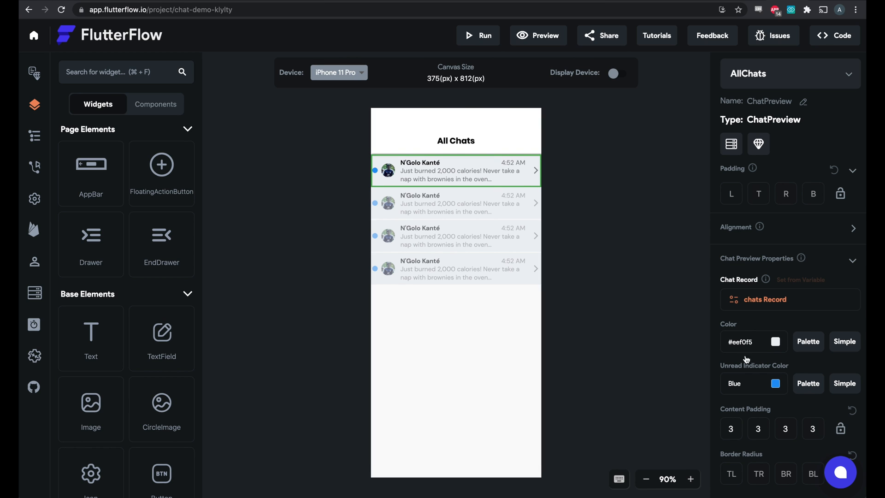
{"action": "mouse_move", "coordinate": [467, 181]}
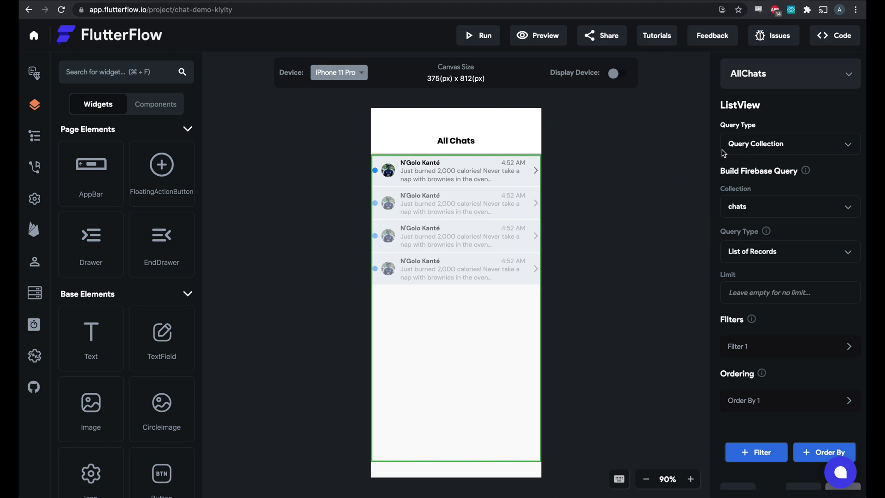
{"action": "mouse_move", "coordinate": [741, 347]}
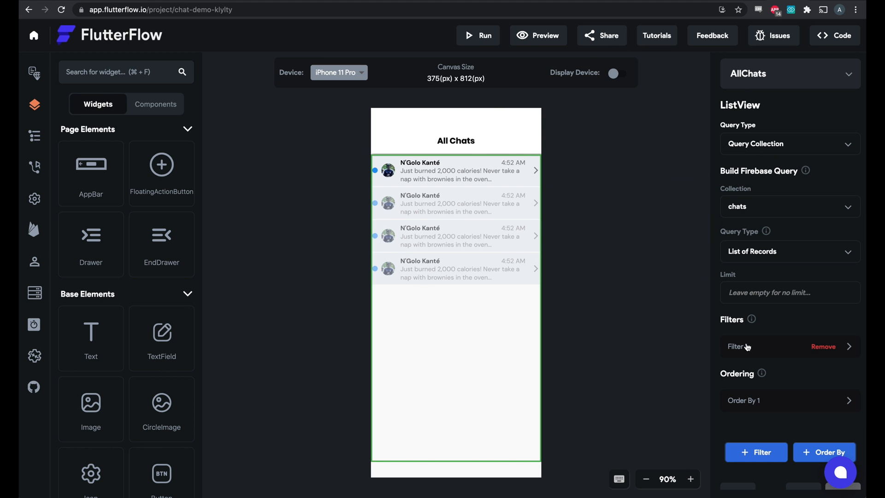
{"action": "left_click", "coordinate": [744, 346]}
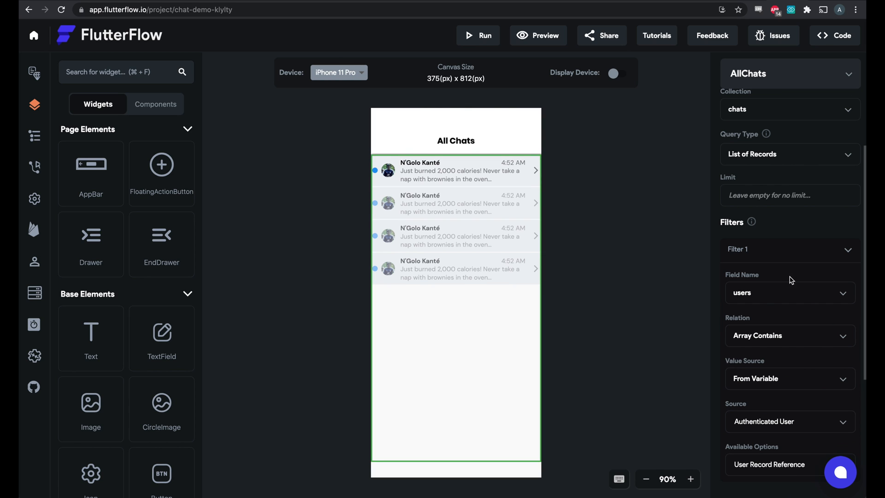
{"action": "mouse_move", "coordinate": [758, 297]}
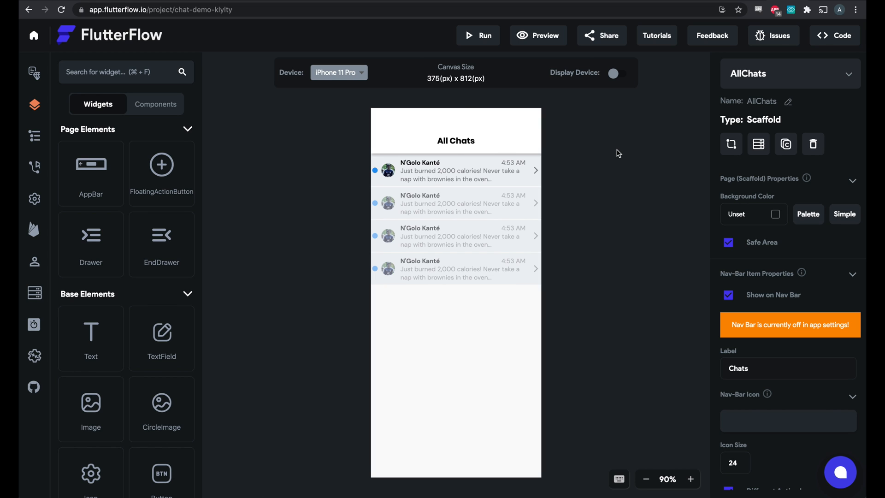
{"action": "mouse_move", "coordinate": [35, 259]}
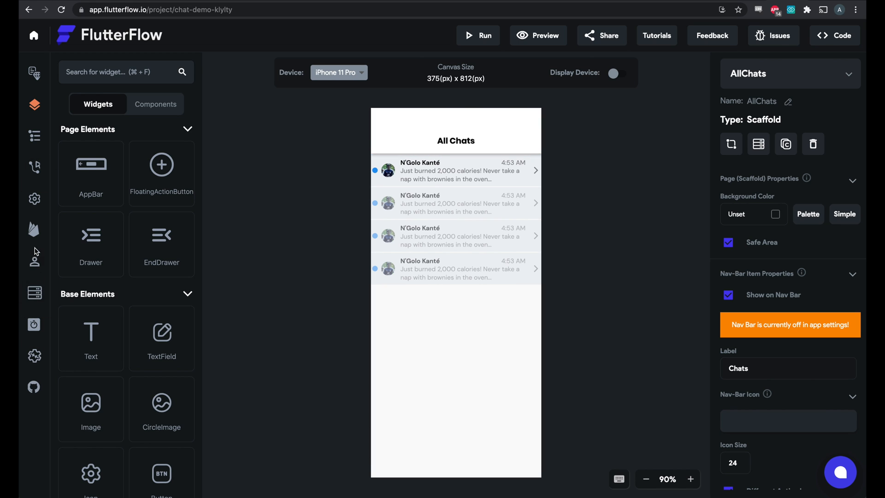
{"action": "mouse_move", "coordinate": [33, 199]}
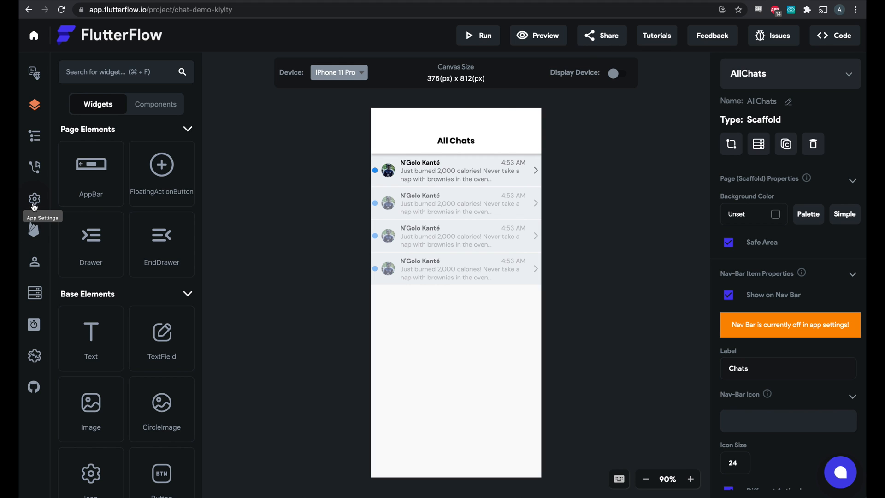
{"action": "mouse_move", "coordinate": [33, 294]}
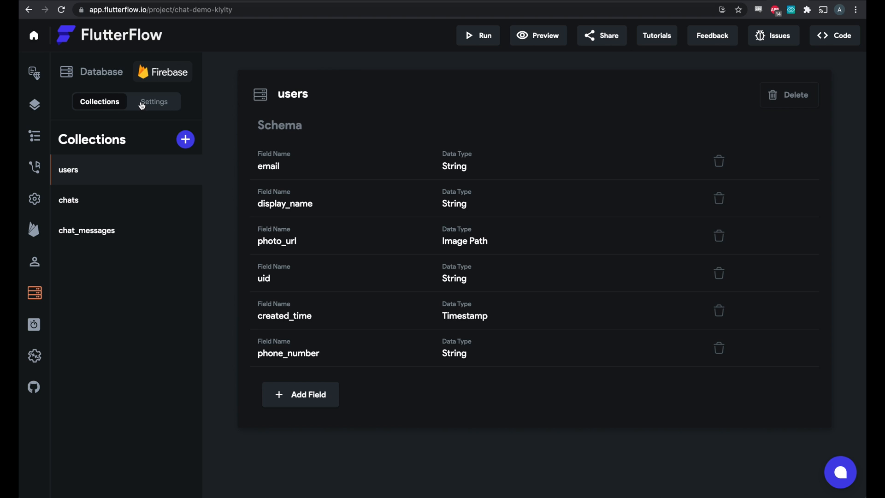
View the Firestore Settings with the generated rules for users, chats and chat_messages.
{"action": "left_click", "coordinate": [153, 101]}
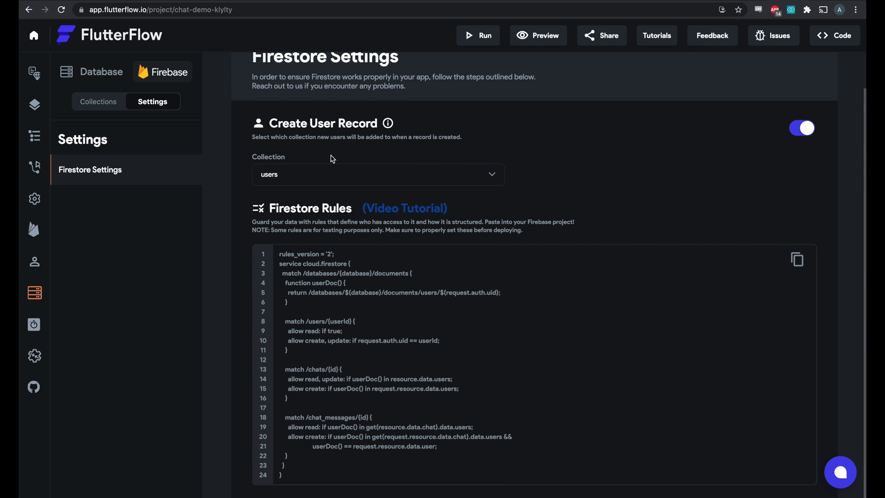
{"action": "mouse_move", "coordinate": [288, 212]}
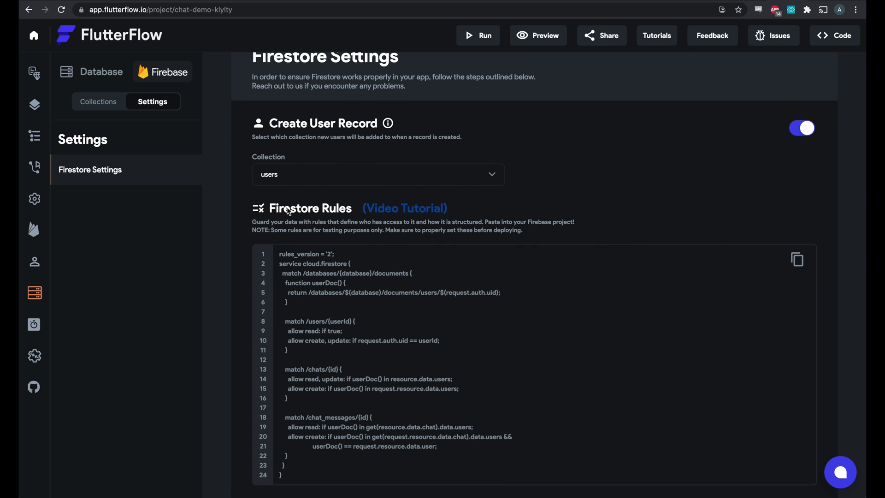
{"action": "mouse_move", "coordinate": [284, 206]}
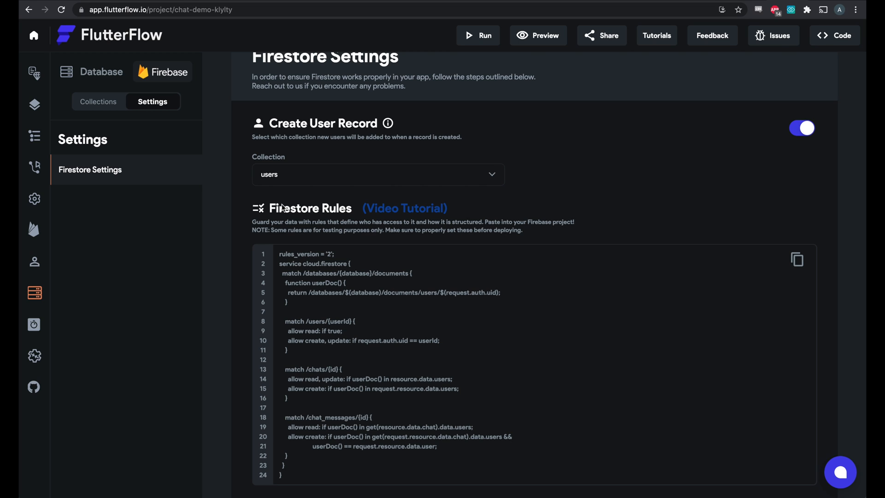
{"action": "mouse_move", "coordinate": [299, 214]}
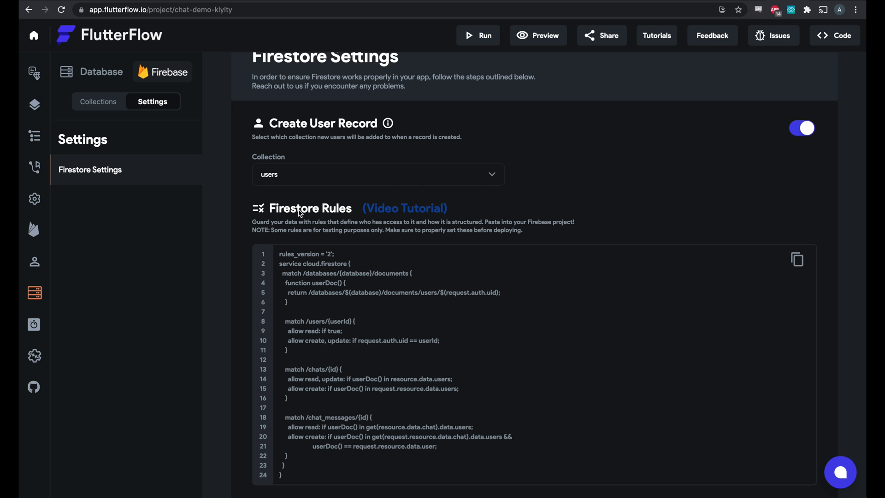
{"action": "mouse_move", "coordinate": [308, 369]}
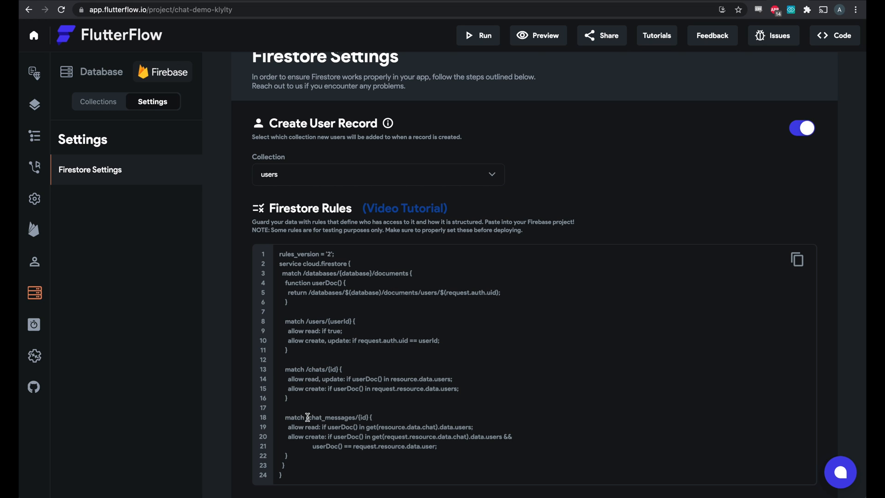
{"action": "mouse_move", "coordinate": [339, 416]}
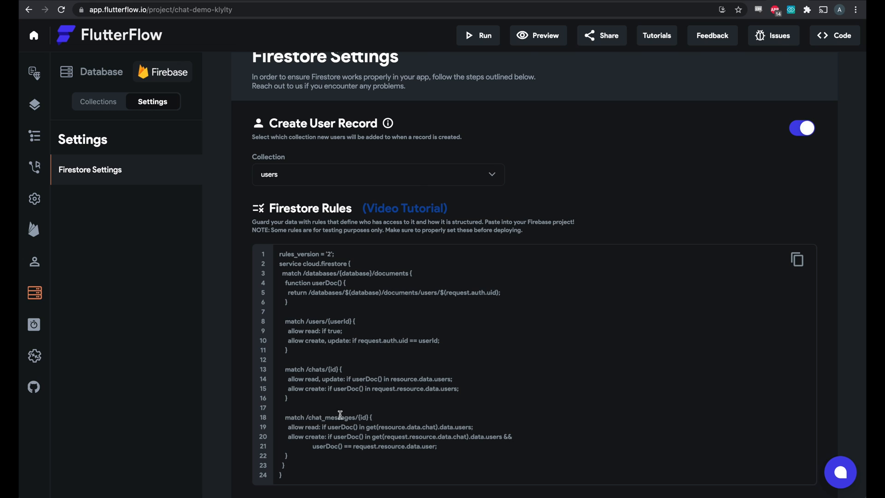
{"action": "mouse_move", "coordinate": [568, 313]}
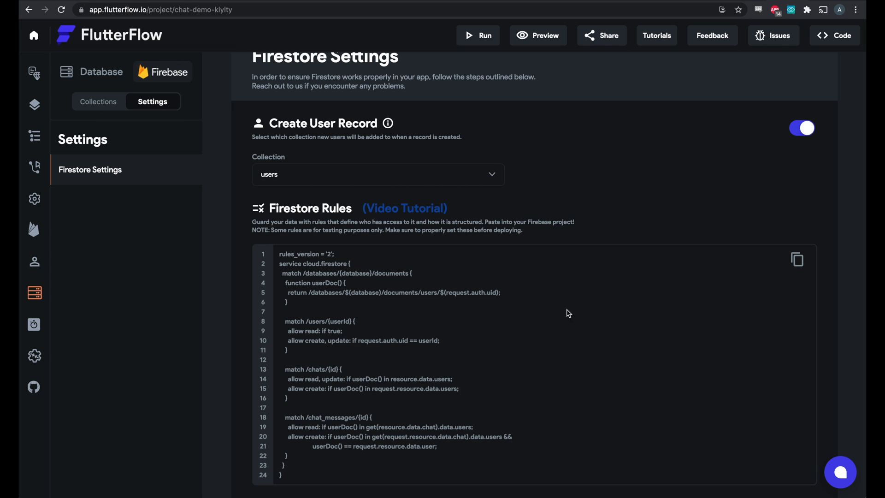
{"action": "mouse_move", "coordinate": [660, 283]}
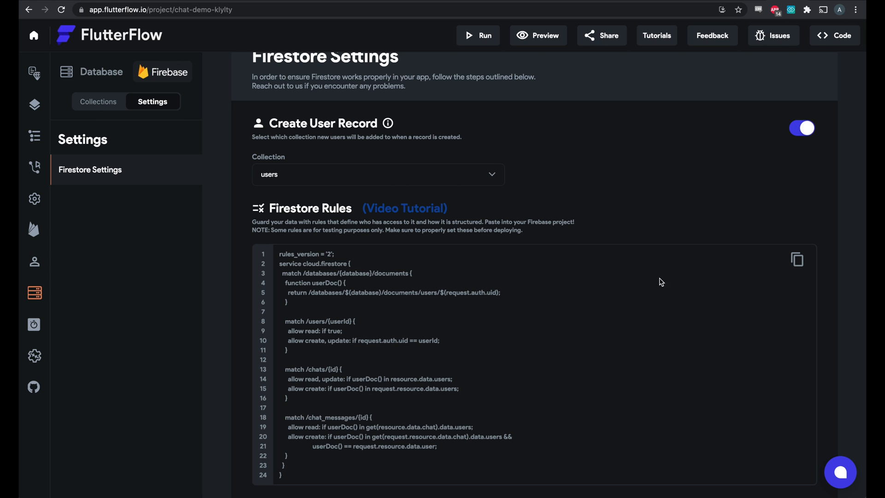
{"action": "mouse_move", "coordinate": [796, 260]}
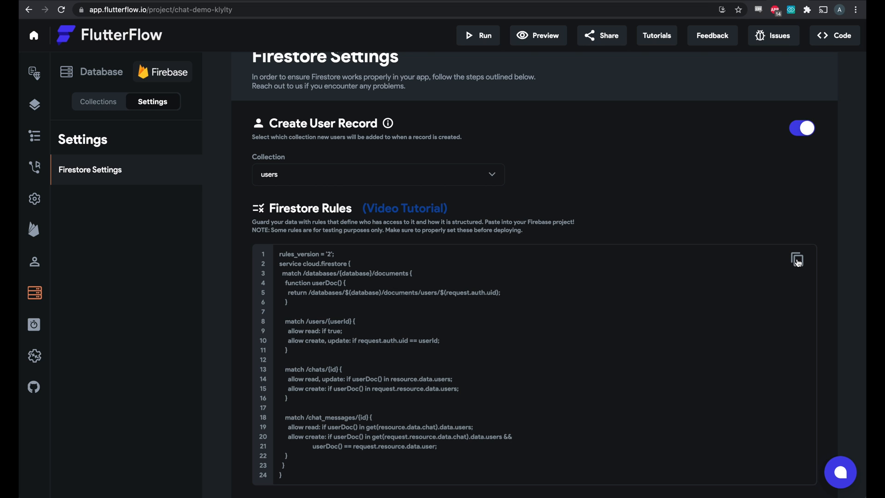
Copy FlutterFlow's generated Firestore rules and publish them in the Firebase Console.
{"action": "left_click", "coordinate": [797, 260]}
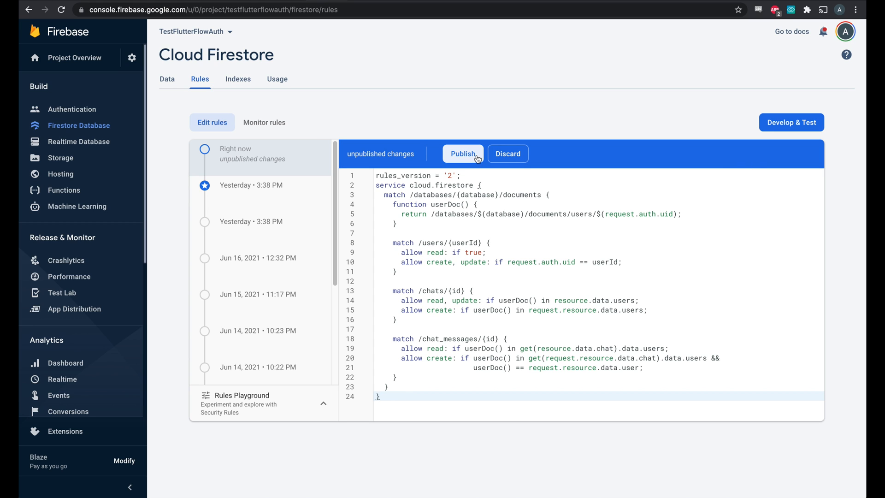
{"action": "left_click", "coordinate": [463, 153]}
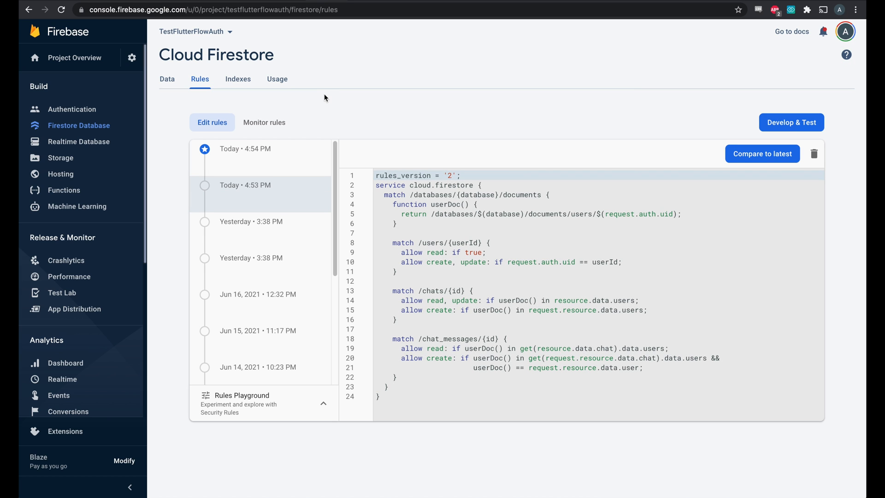
{"action": "mouse_move", "coordinate": [229, 74]}
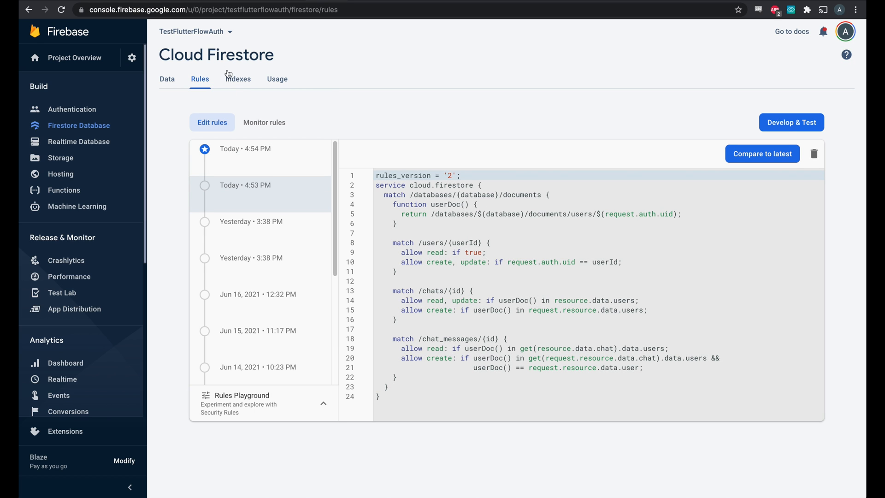
Go to the Cloud Firestore composite indexes page for the FlutterMet project.
{"action": "left_click", "coordinate": [238, 80]}
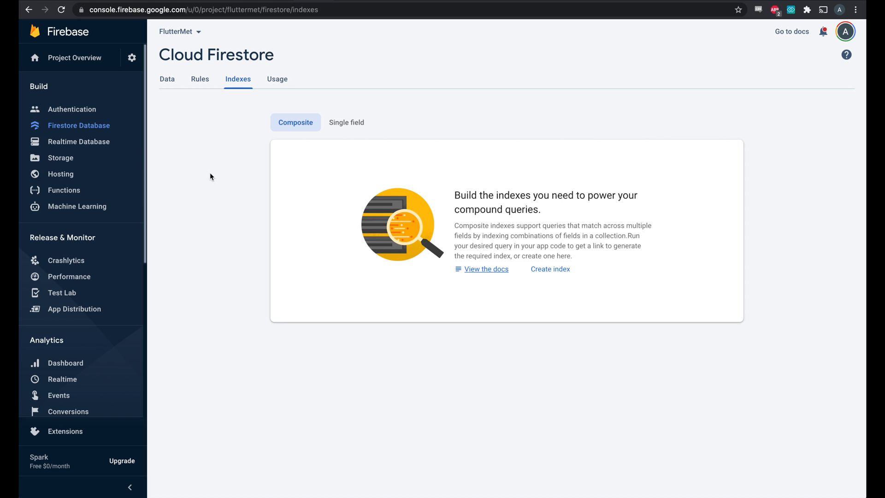
{"action": "mouse_move", "coordinate": [269, 139]}
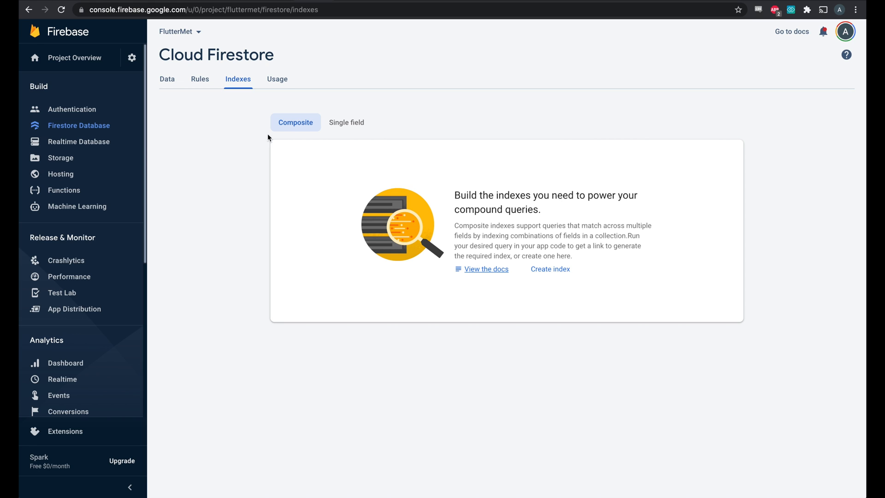
Define a composite index on chats with users as Arrays and last_message_time Descending.
{"action": "left_click", "coordinate": [550, 270]}
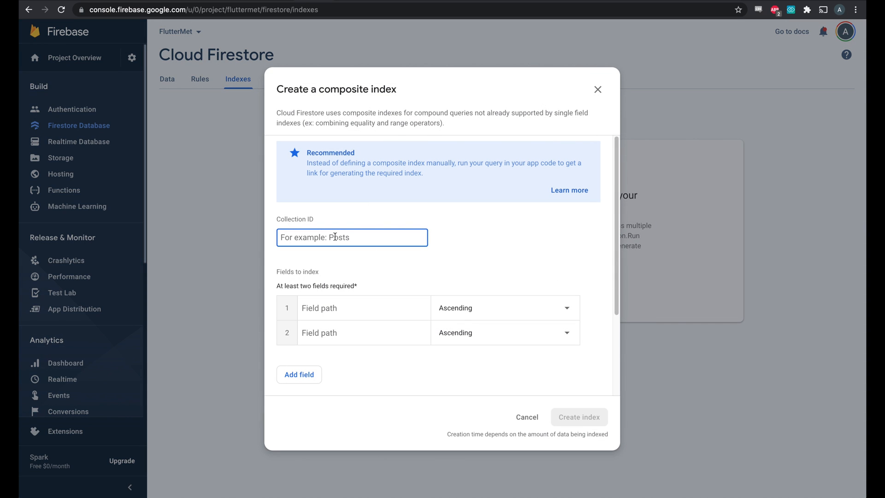
{"action": "type", "text": "chats"}
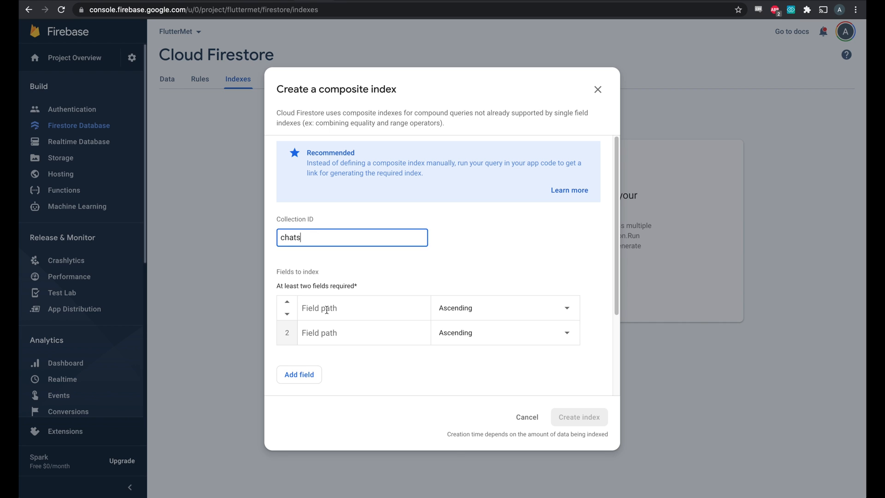
{"action": "type", "text": "users"}
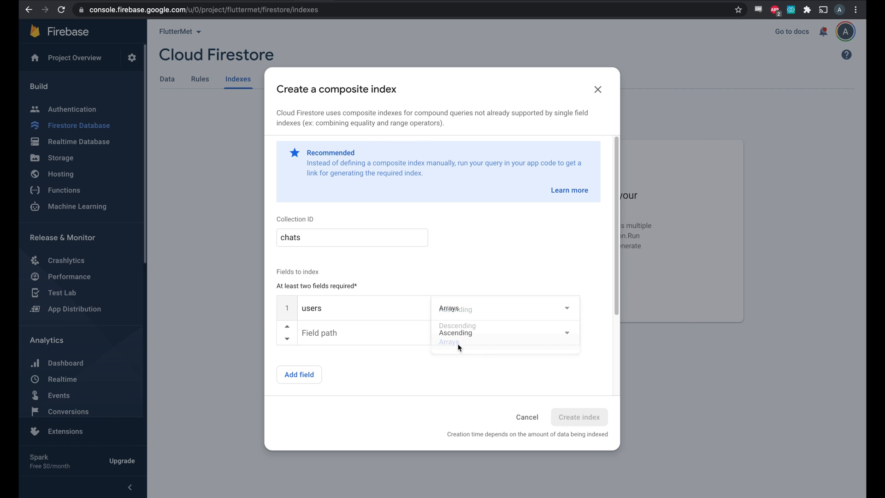
{"action": "left_click", "coordinate": [449, 341]}
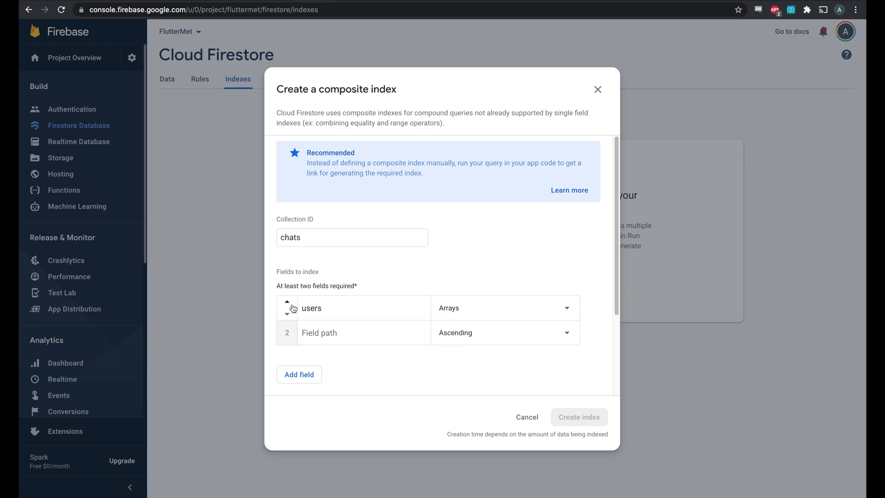
{"action": "mouse_move", "coordinate": [443, 316]}
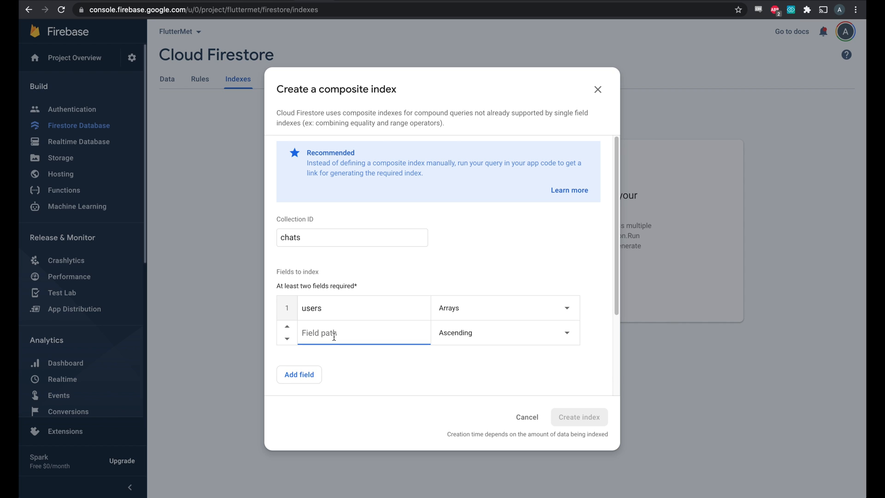
{"action": "type", "text": "last_message_time"}
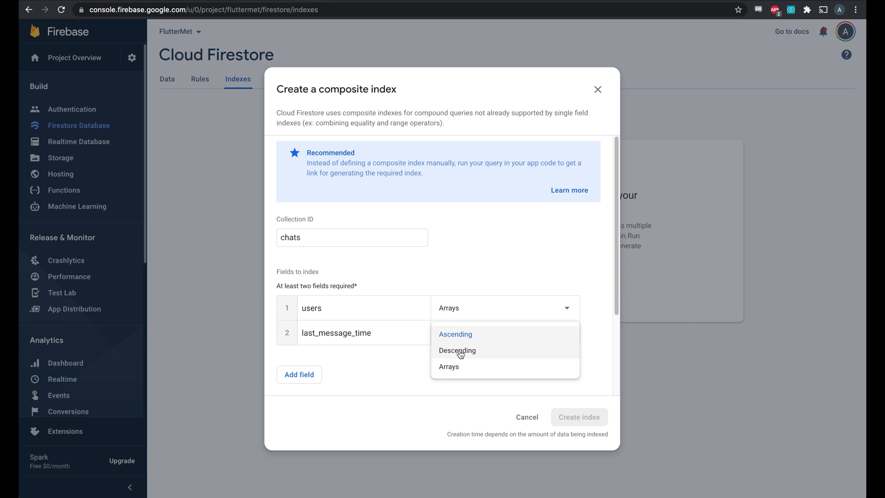
{"action": "left_click", "coordinate": [458, 350]}
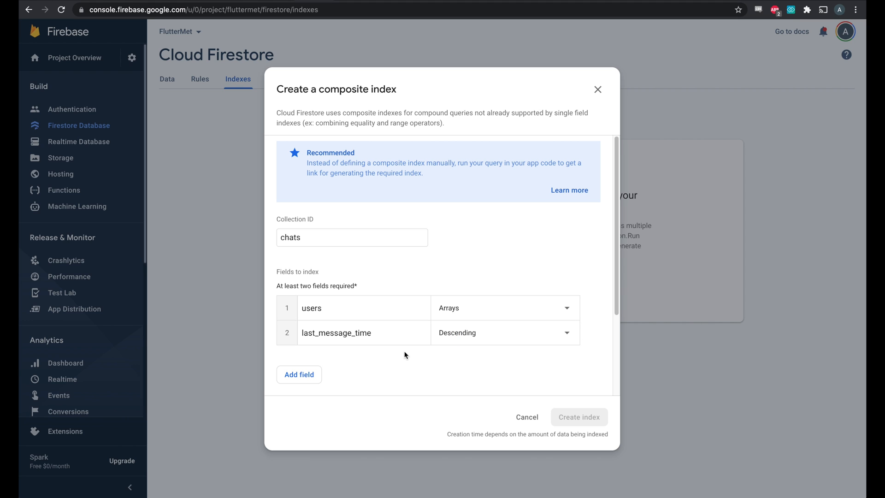
{"action": "mouse_move", "coordinate": [395, 354]}
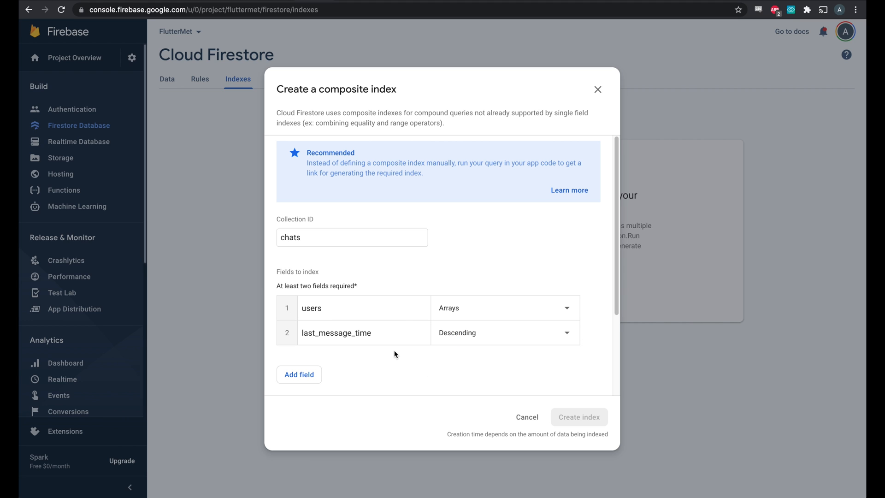
{"action": "mouse_move", "coordinate": [333, 356]}
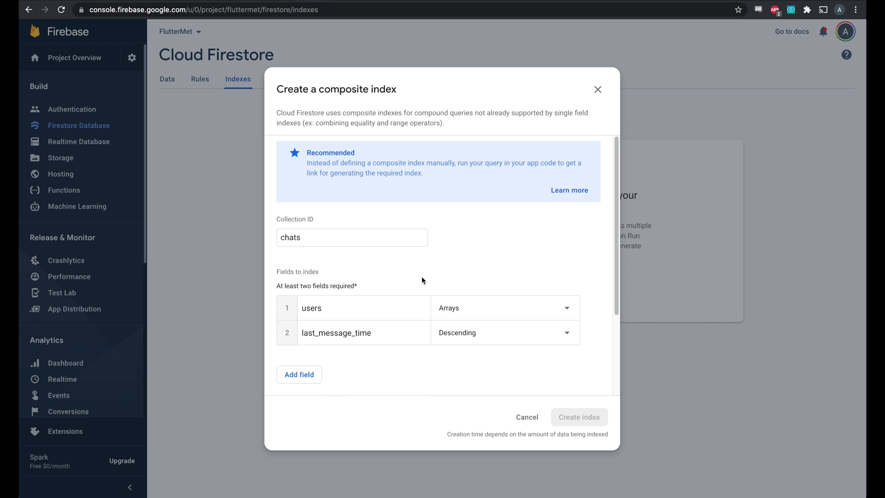
Set the index scope to Collection and create the chats index.
{"action": "scroll", "scroll_direction": "down", "scroll_amount": 3}
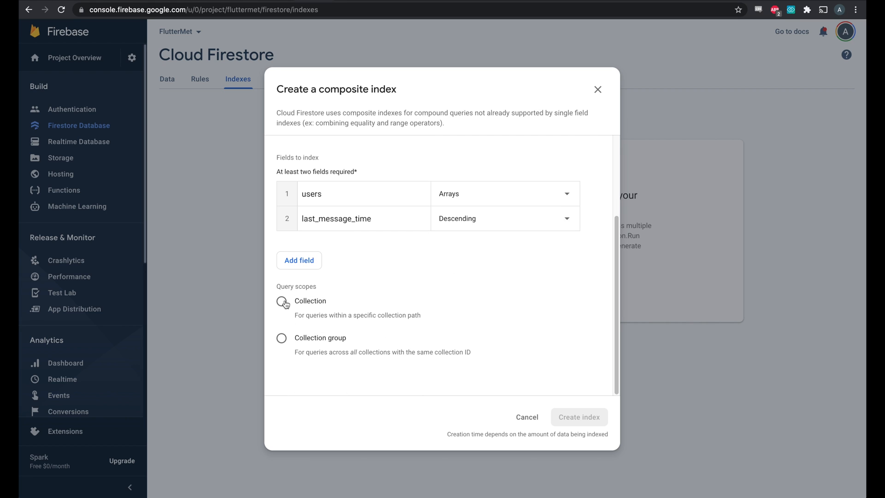
{"action": "left_click", "coordinate": [282, 301]}
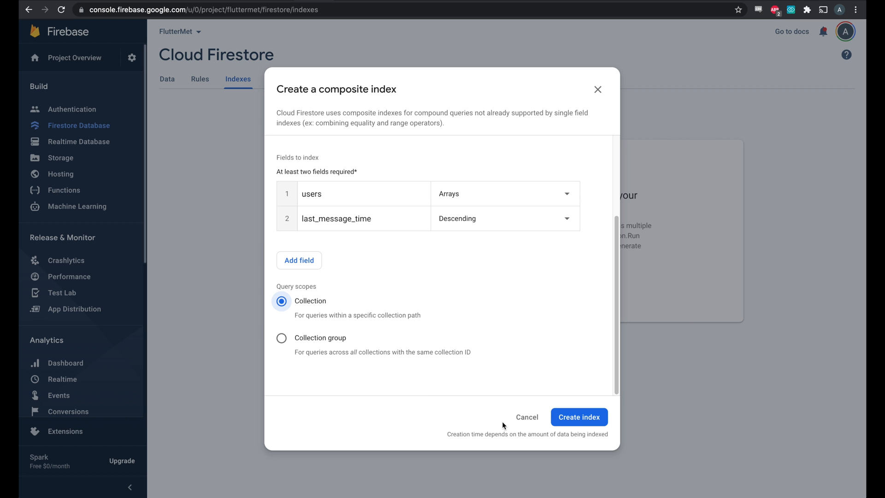
{"action": "left_click", "coordinate": [579, 417]}
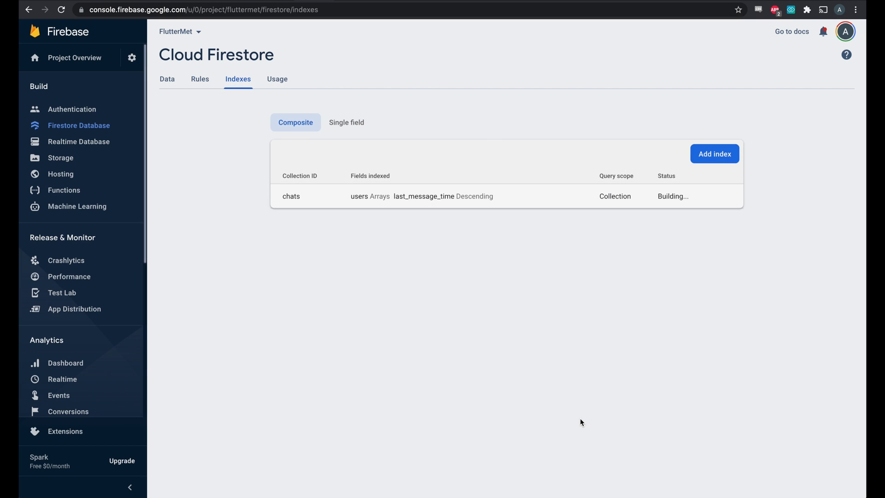
{"action": "mouse_move", "coordinate": [704, 158]}
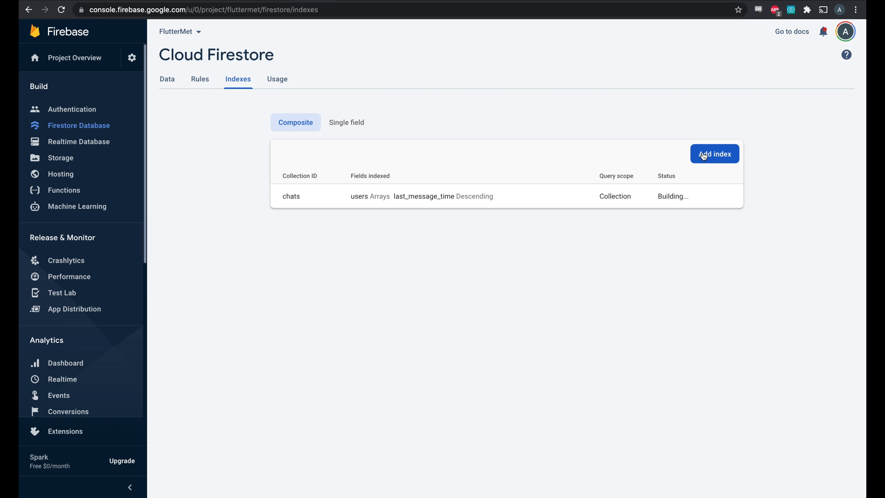
Create a composite index on chat_messages with chat Ascending and timestamp Descending, Collection scope.
{"action": "left_click", "coordinate": [715, 153]}
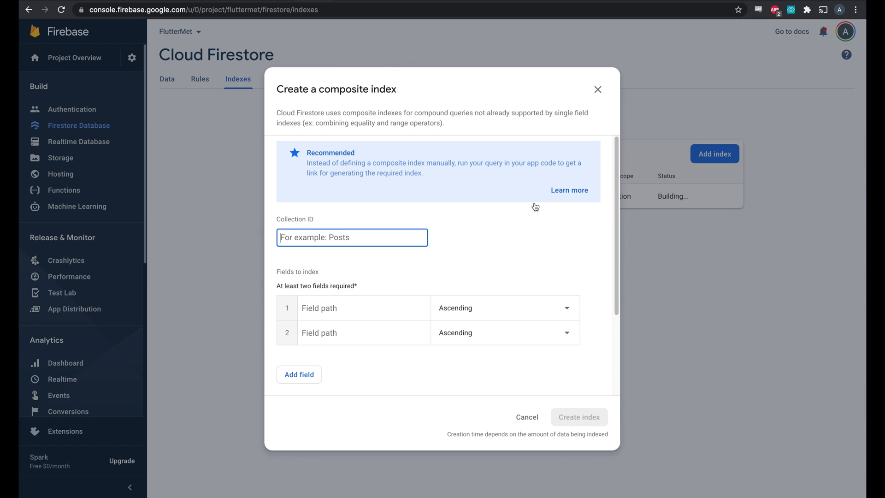
{"action": "type", "text": "chat_messages"}
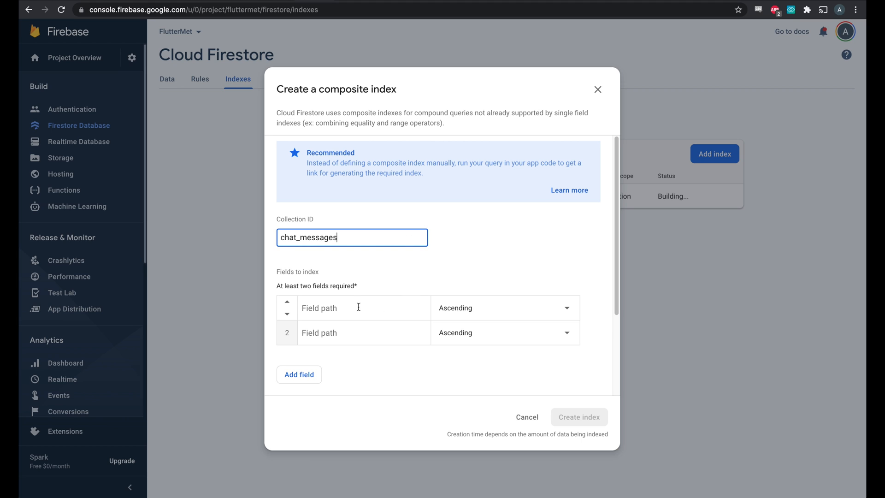
{"action": "type", "text": "chat"}
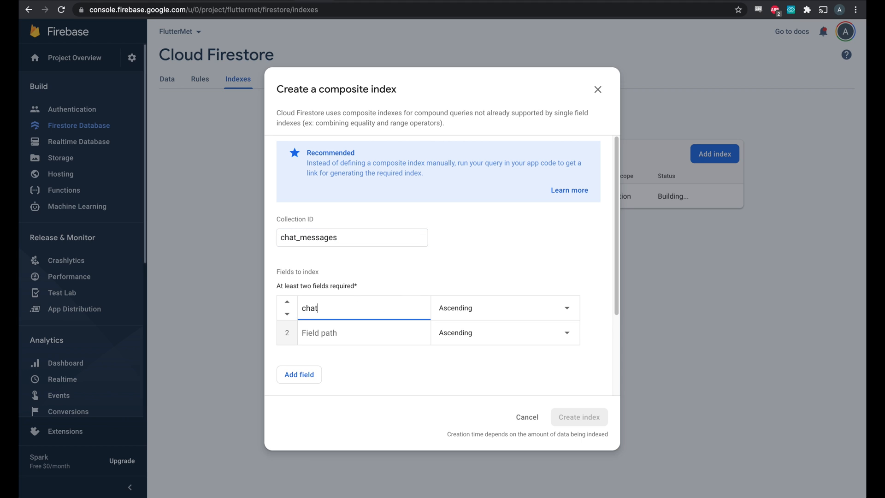
{"action": "mouse_move", "coordinate": [393, 311]}
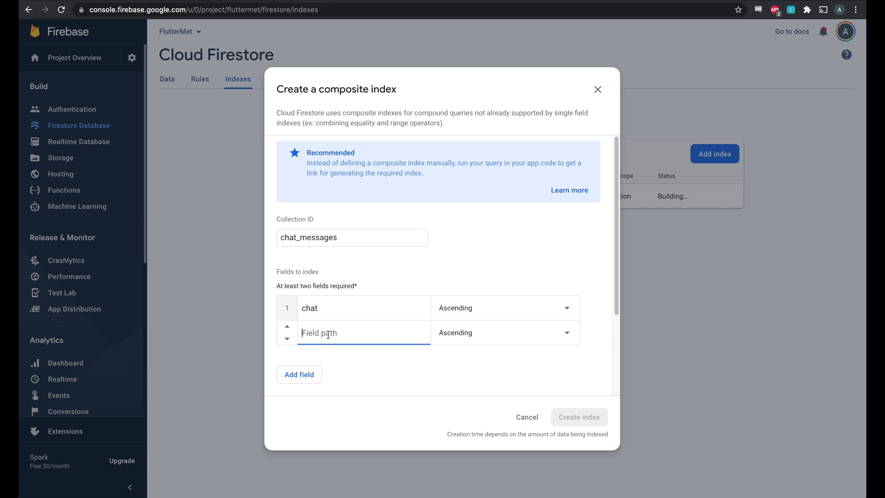
{"action": "type", "text": "timestamp"}
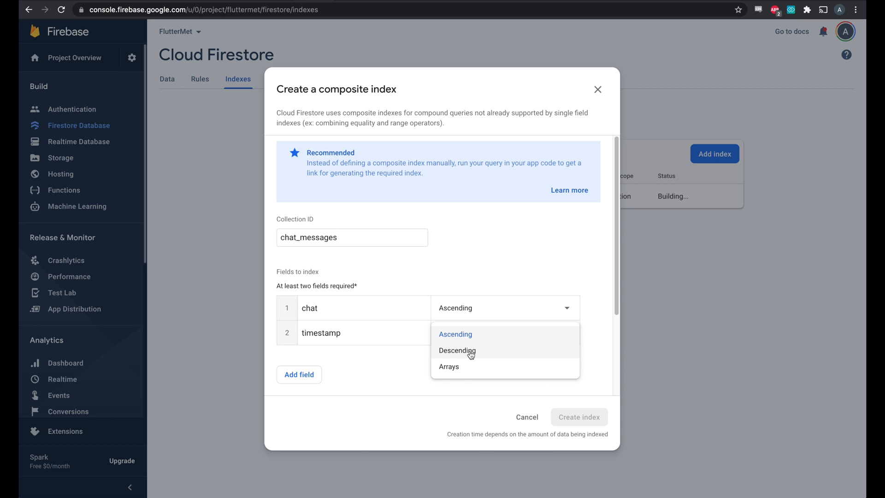
{"action": "left_click", "coordinate": [457, 351]}
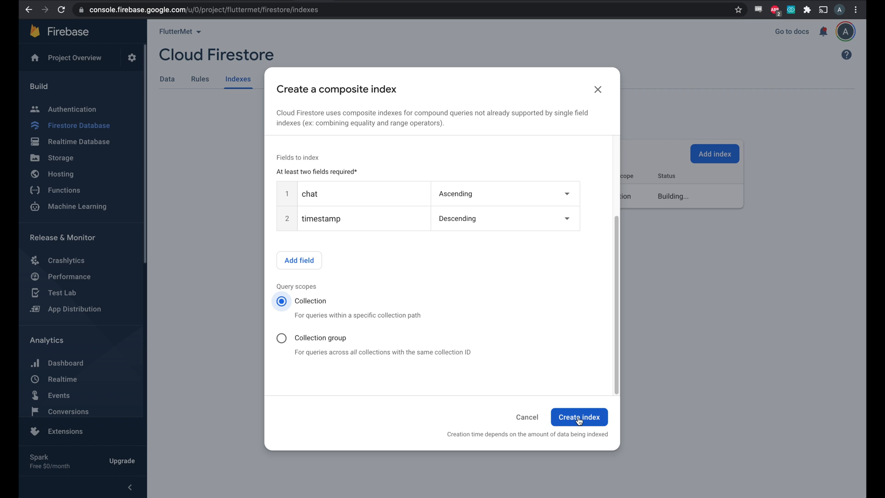
{"action": "left_click", "coordinate": [579, 417]}
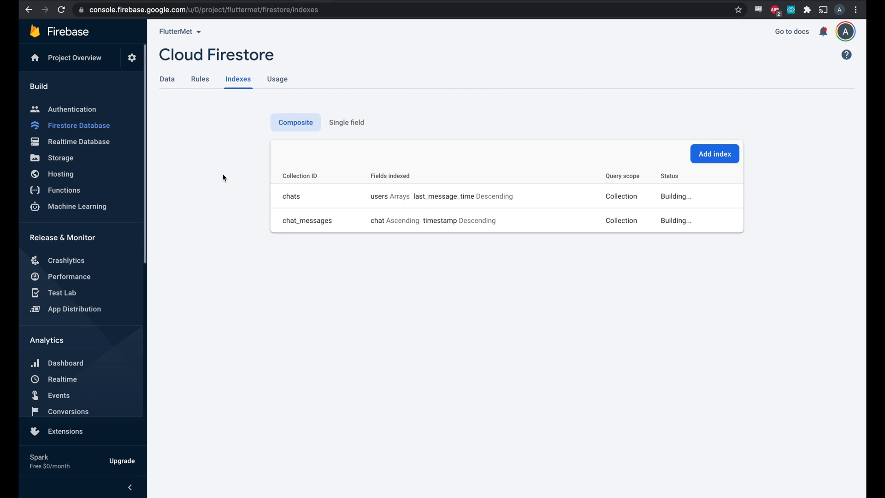
{"action": "mouse_move", "coordinate": [229, 188]}
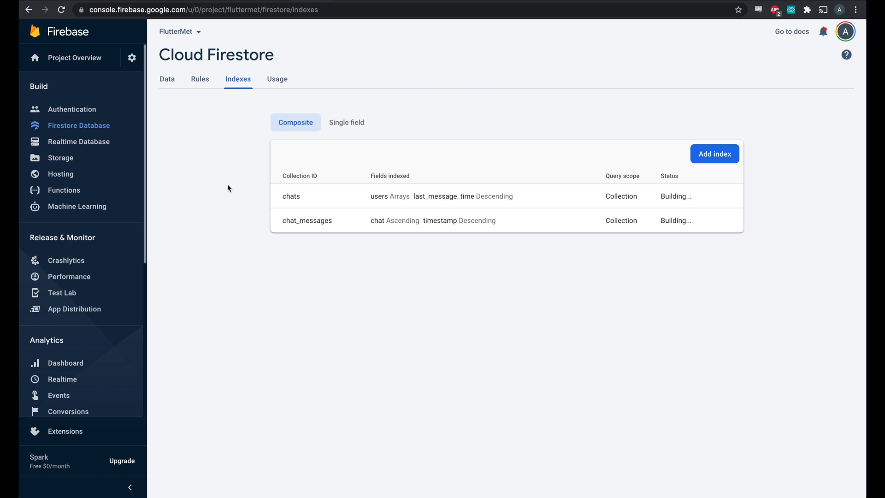